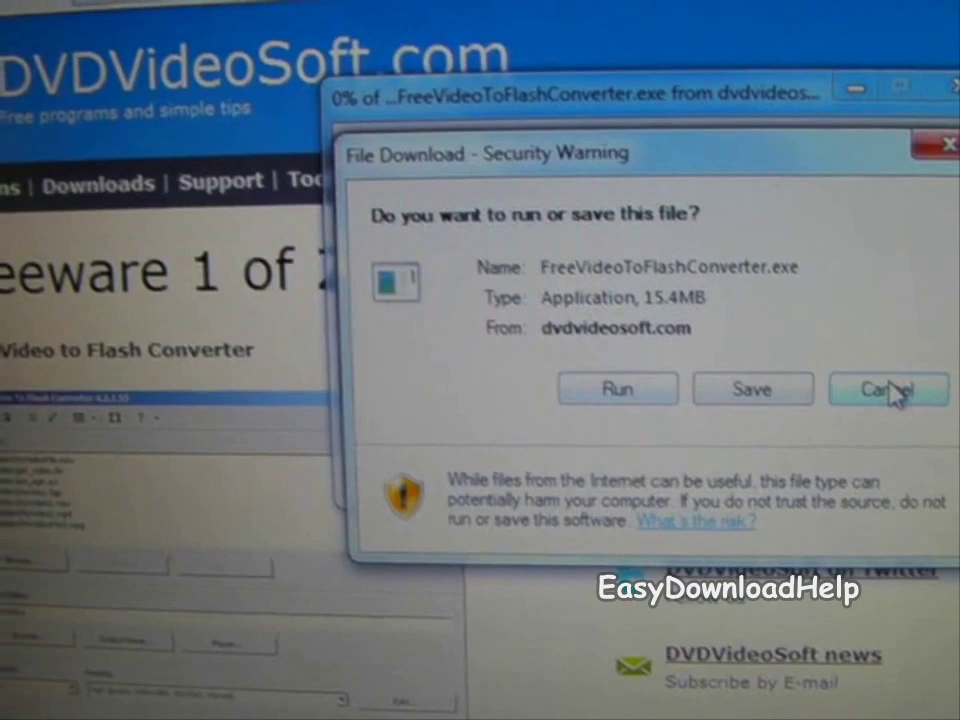
Cancel the FreeVideoToFlashConverter.exe download in the security warning dialog
left_click(889, 388)
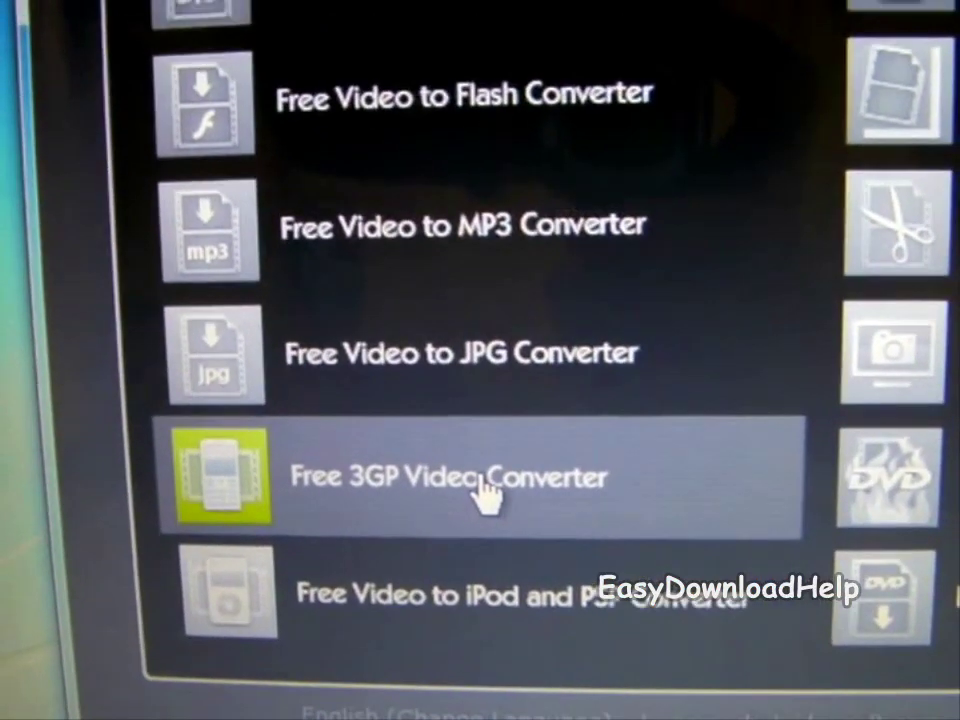
Open Free 3GP Video Converter from Free Studio's video converter list
left_click(477, 491)
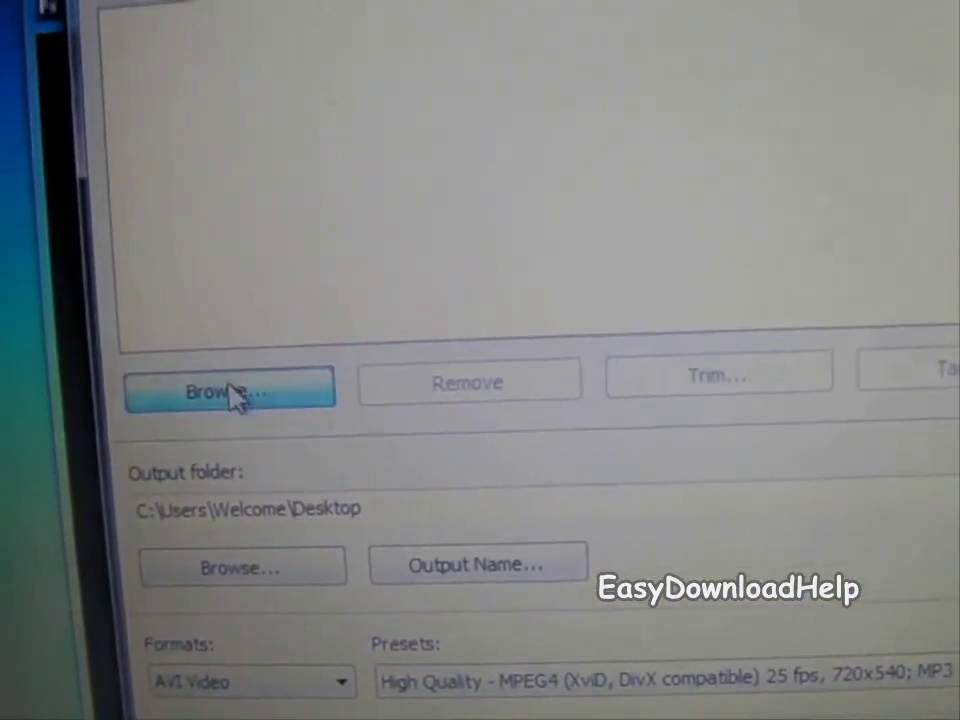
Open the input file picker showing the Desktop via Browse
left_click(228, 388)
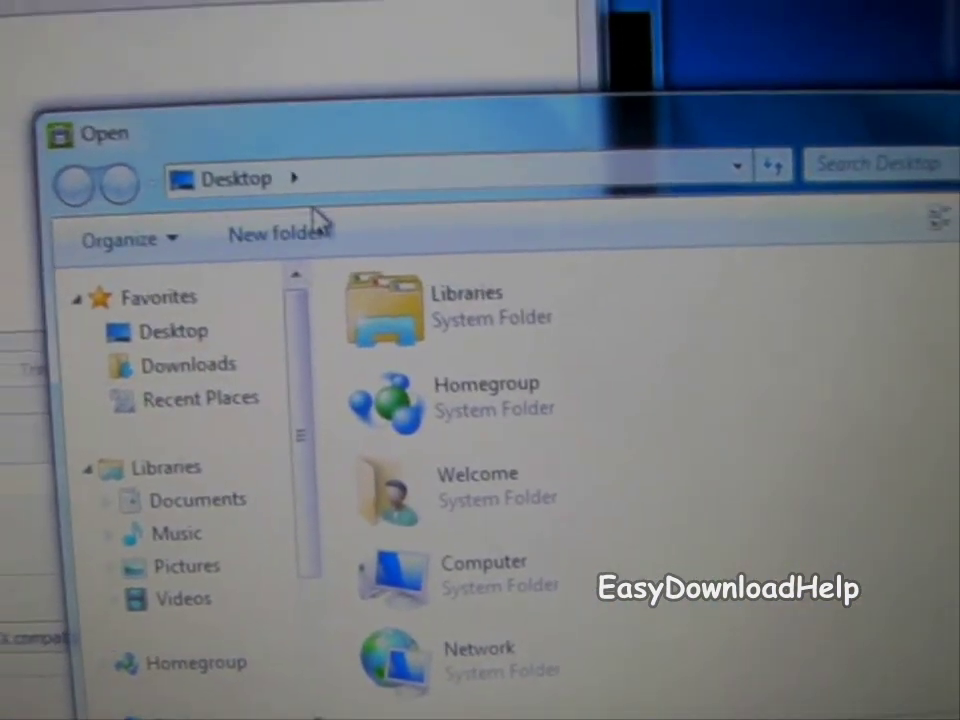